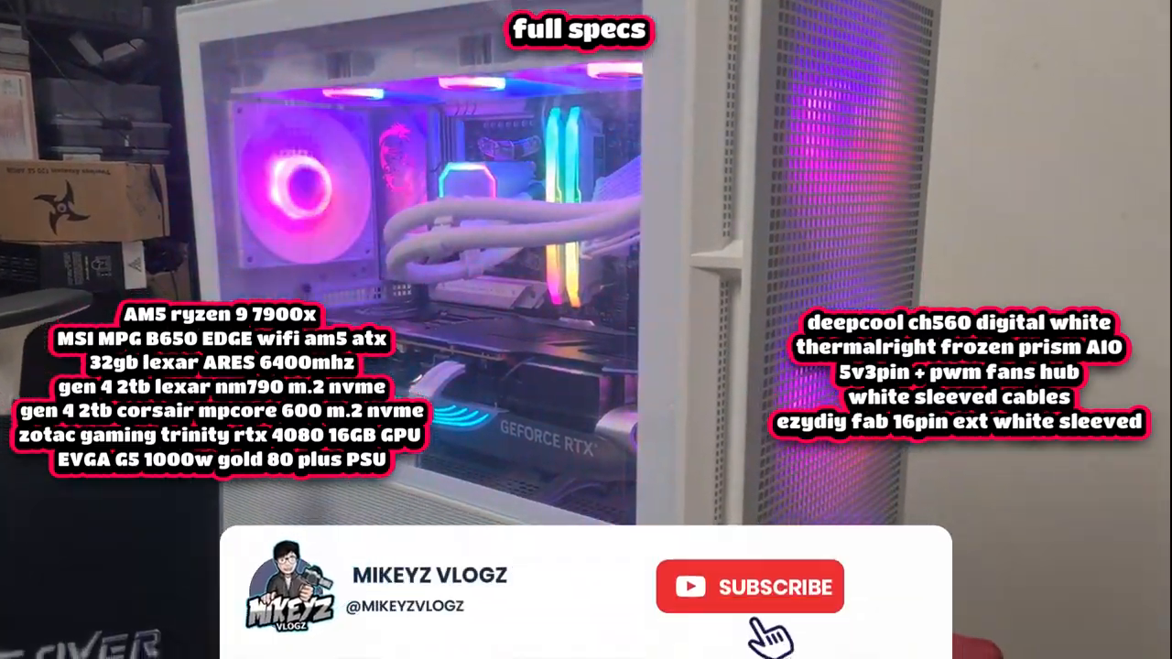
Step: Install deepcool-digital from the DeepCool_DIGITAL_Setup zip into the suggested folder and finish setup
{"action": "left_click", "coordinate": [752, 588]}
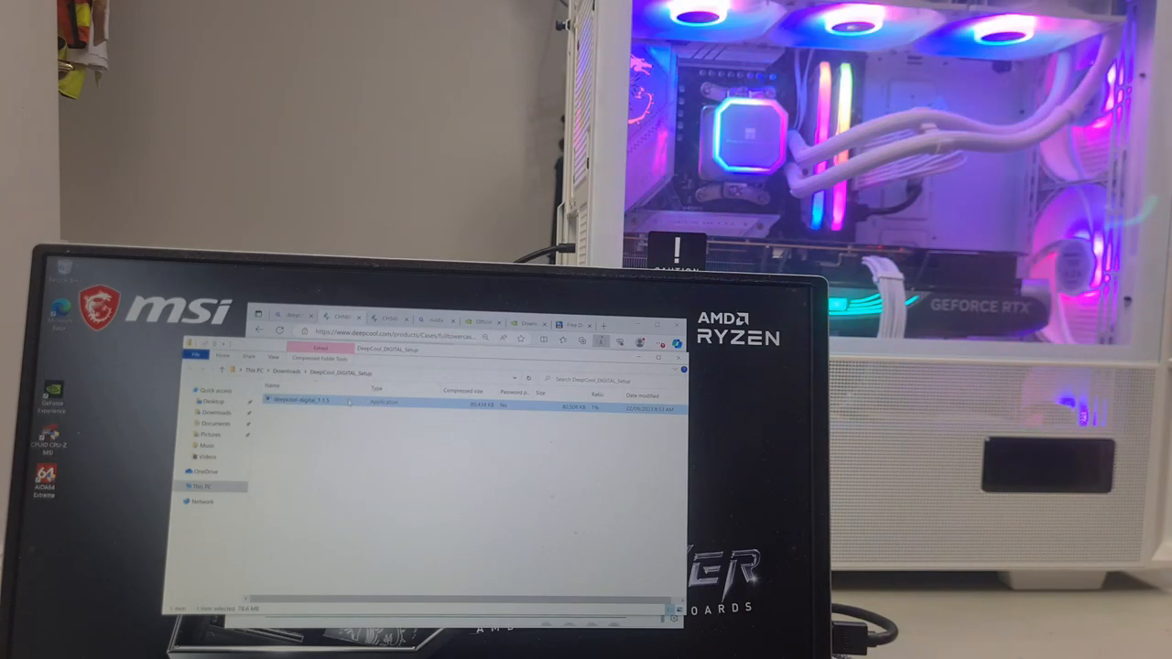
{"action": "double_click", "coordinate": [303, 402]}
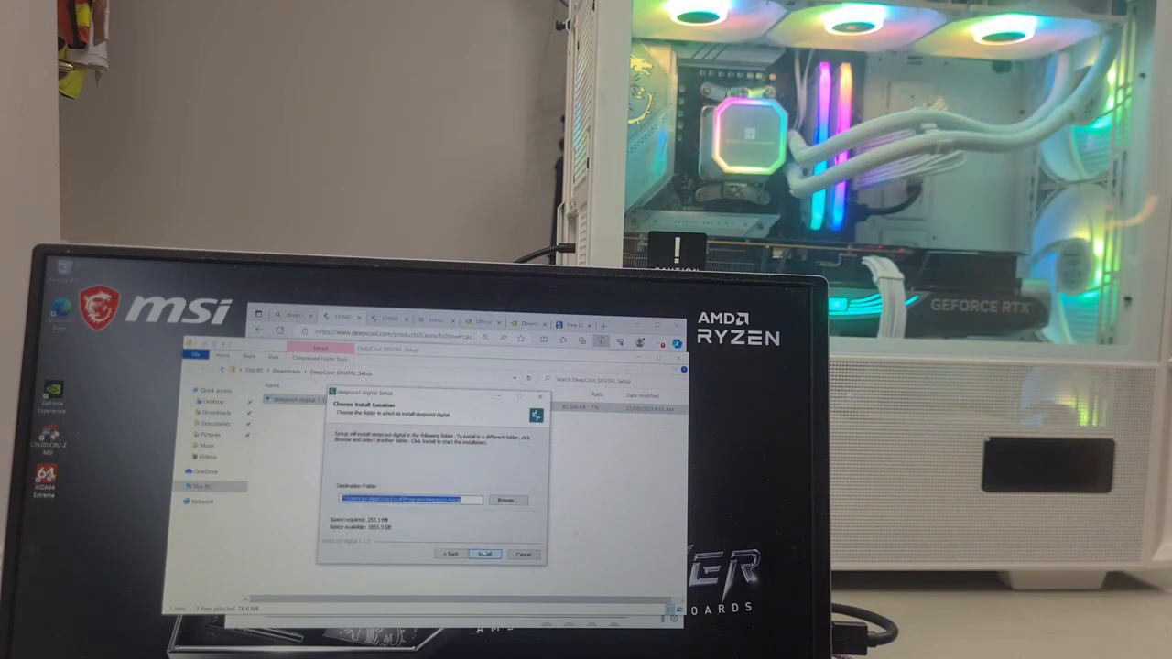
{"action": "left_click", "coordinate": [484, 554]}
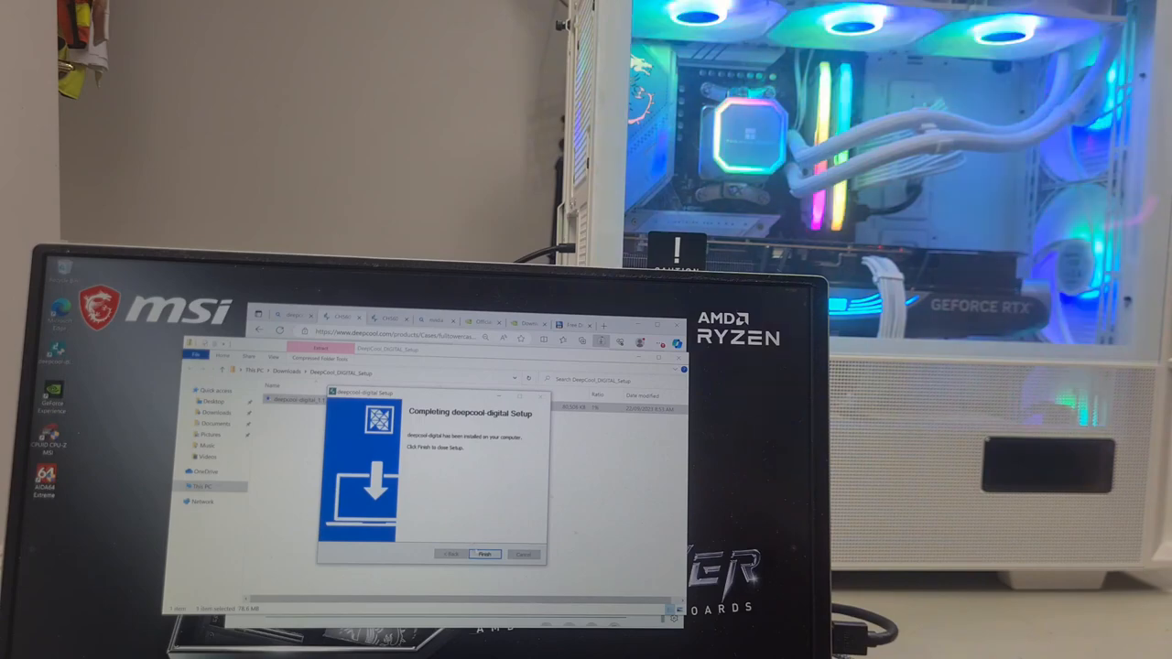
{"action": "left_click", "coordinate": [487, 554]}
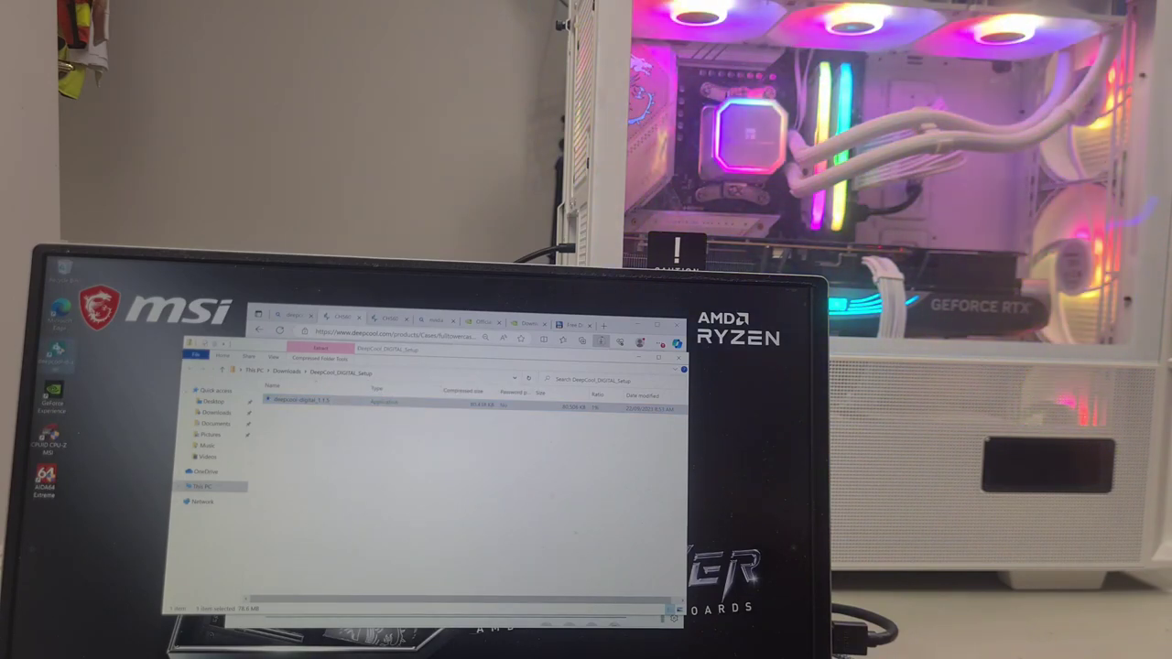
{"action": "double_click", "coordinate": [293, 403]}
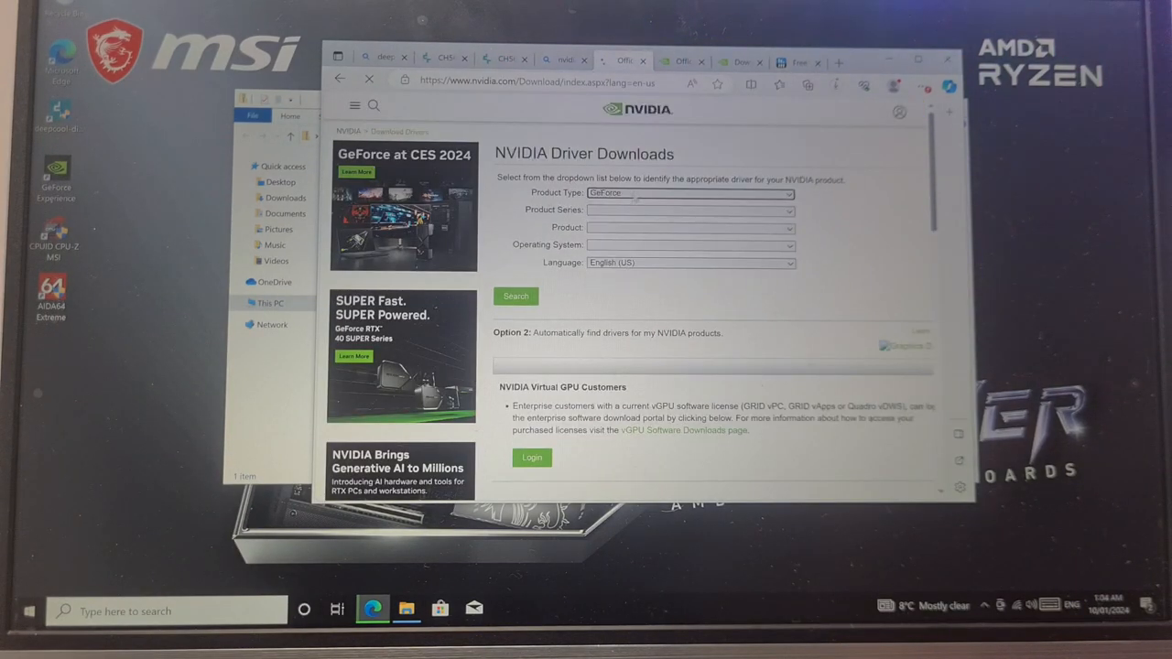
Step: Search NVIDIA drivers for GeForce RTX 40 Series RTX 4080, Windows 10 64-bit, Game Ready Driver
{"action": "left_click", "coordinate": [690, 210]}
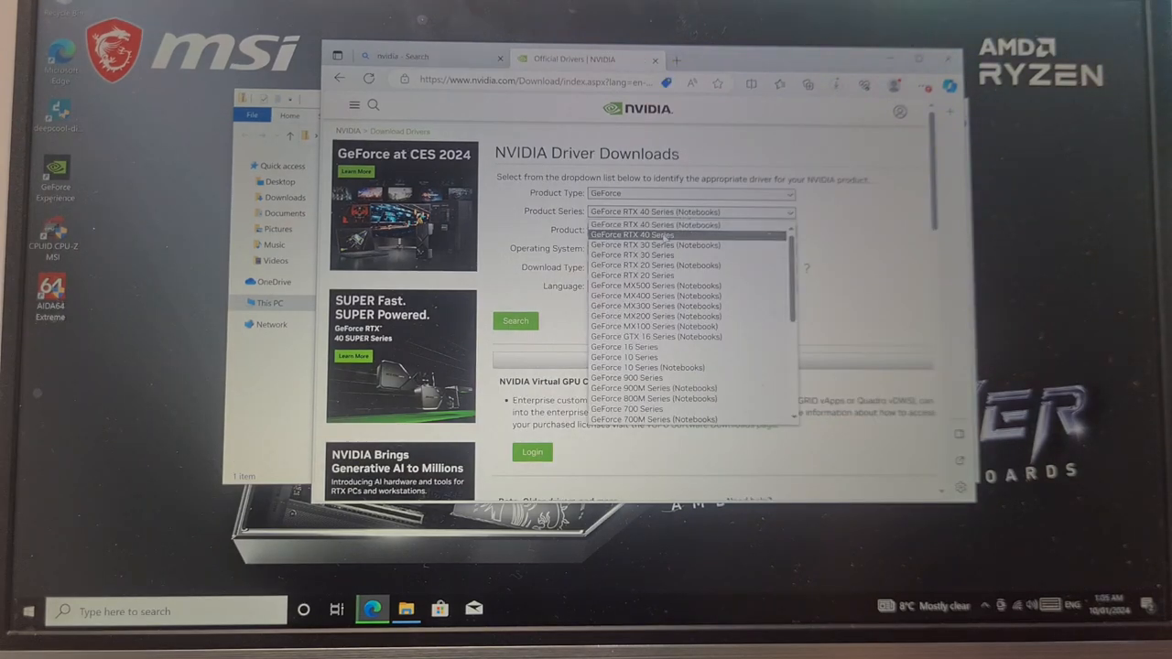
{"action": "left_click", "coordinate": [632, 235]}
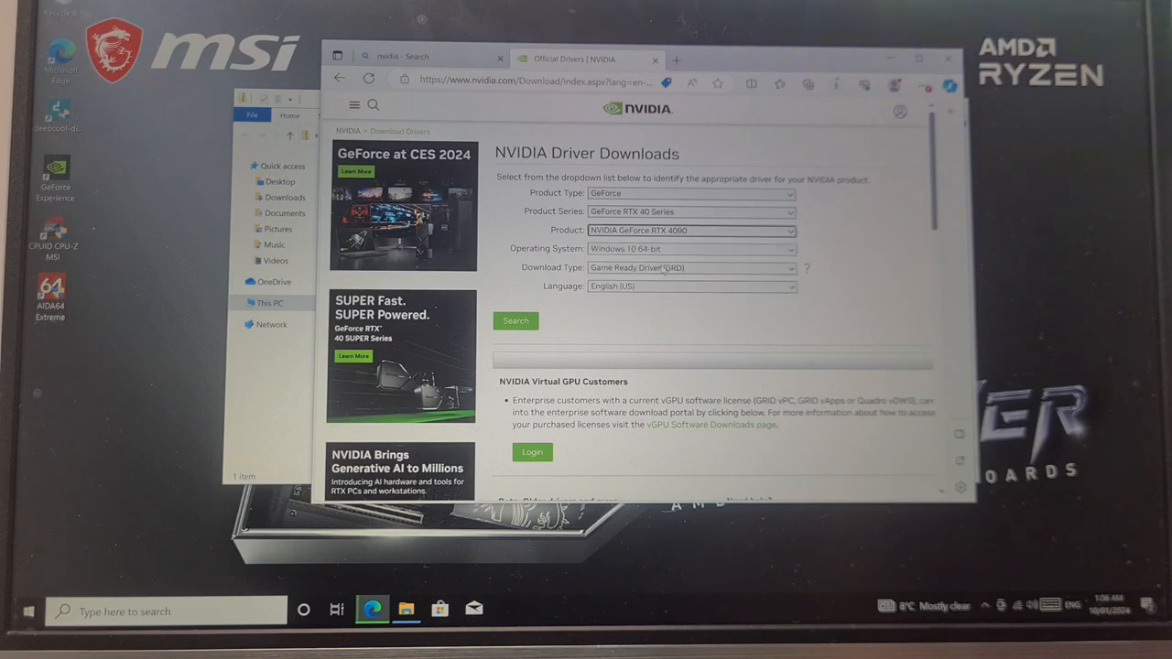
{"action": "left_click", "coordinate": [690, 249]}
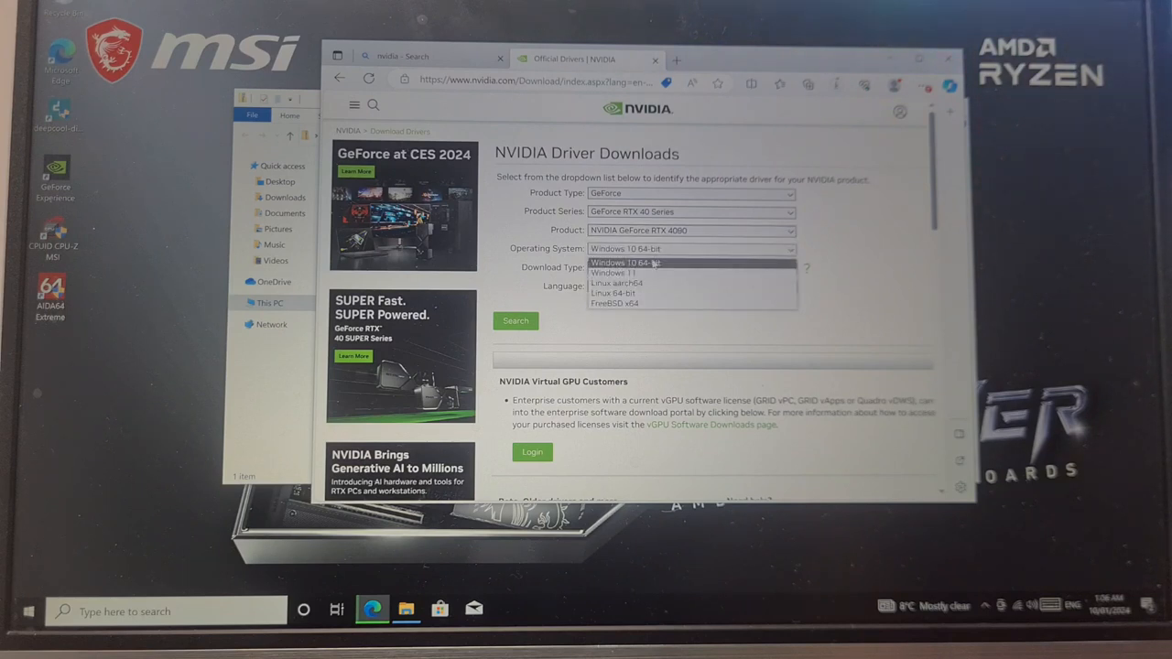
{"action": "left_click", "coordinate": [626, 262]}
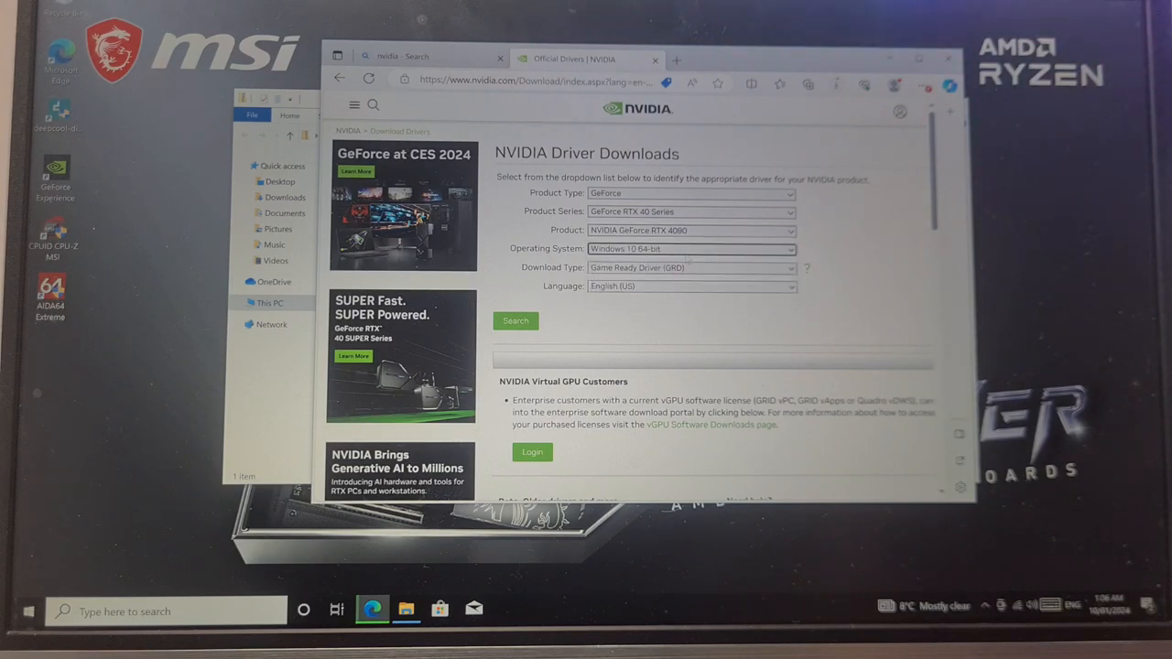
{"action": "left_click", "coordinate": [692, 267]}
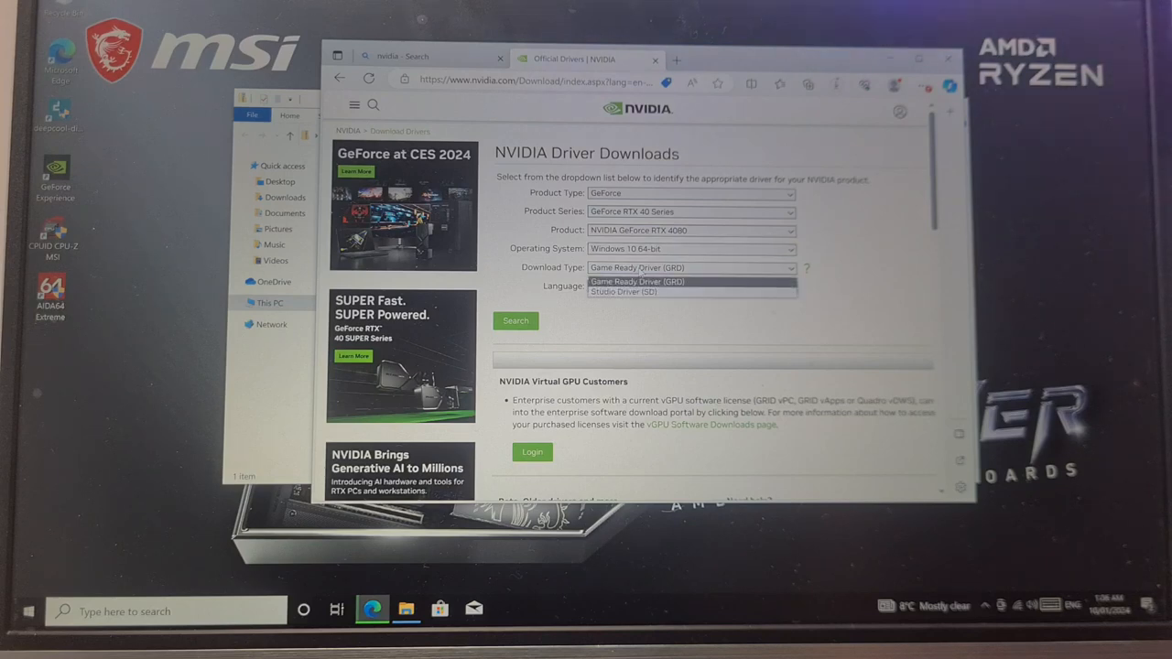
{"action": "left_click", "coordinate": [691, 286]}
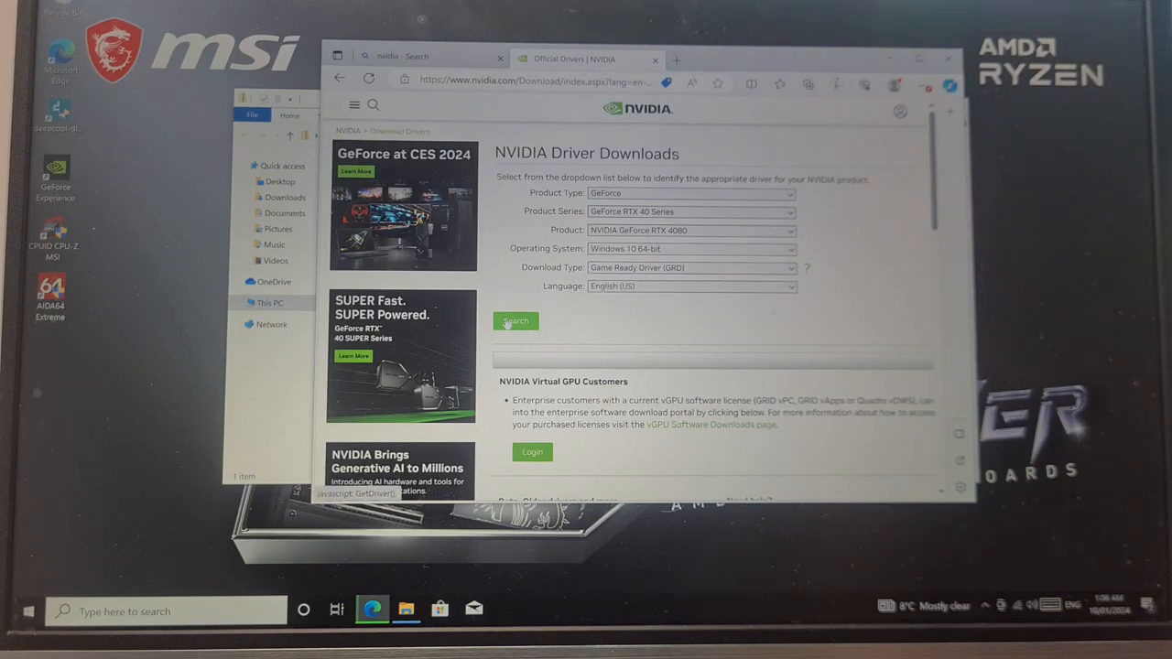
{"action": "left_click", "coordinate": [516, 322]}
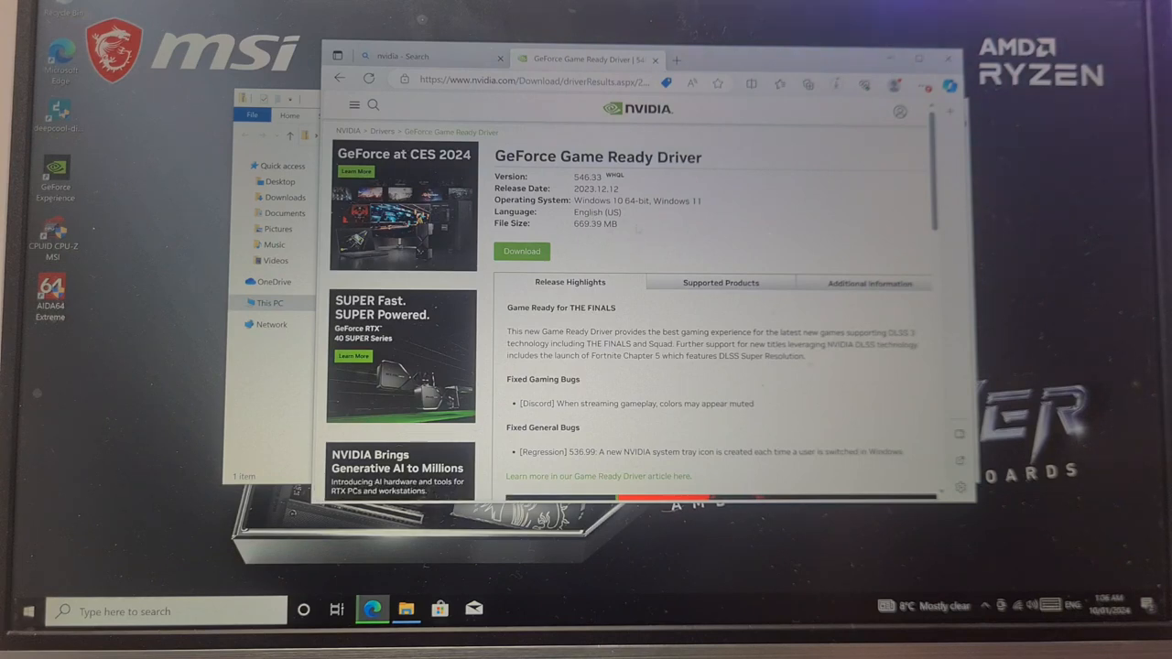
Step: Download the 546.33 Game Ready Driver from the search results
{"action": "left_click", "coordinate": [521, 251]}
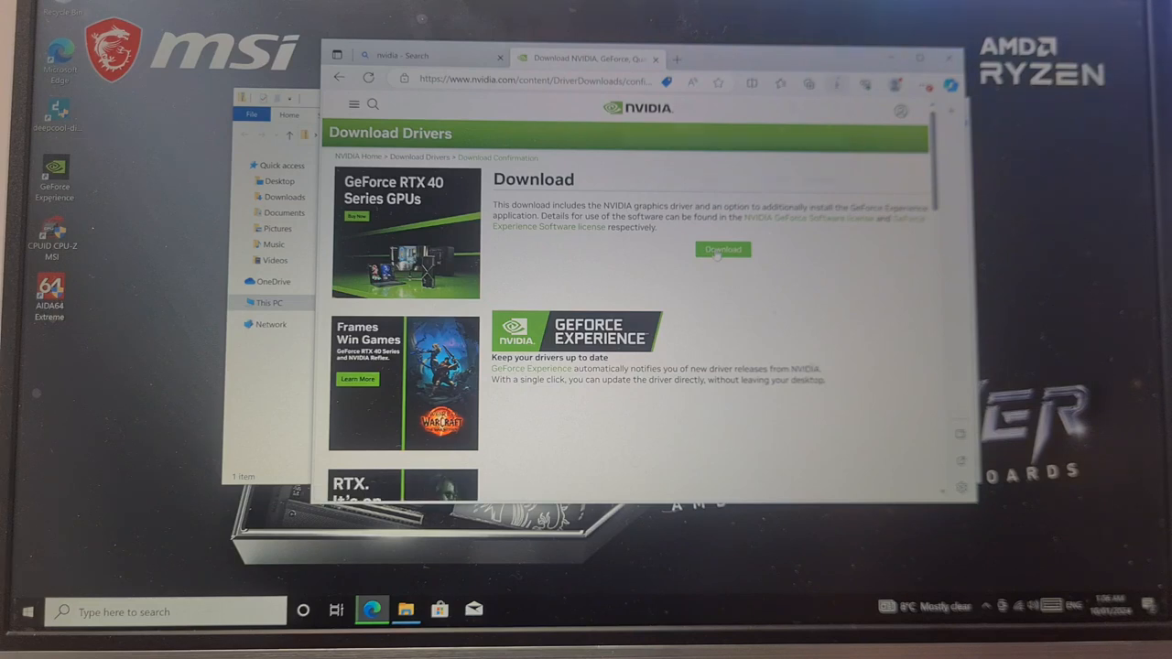
{"action": "left_click", "coordinate": [837, 83]}
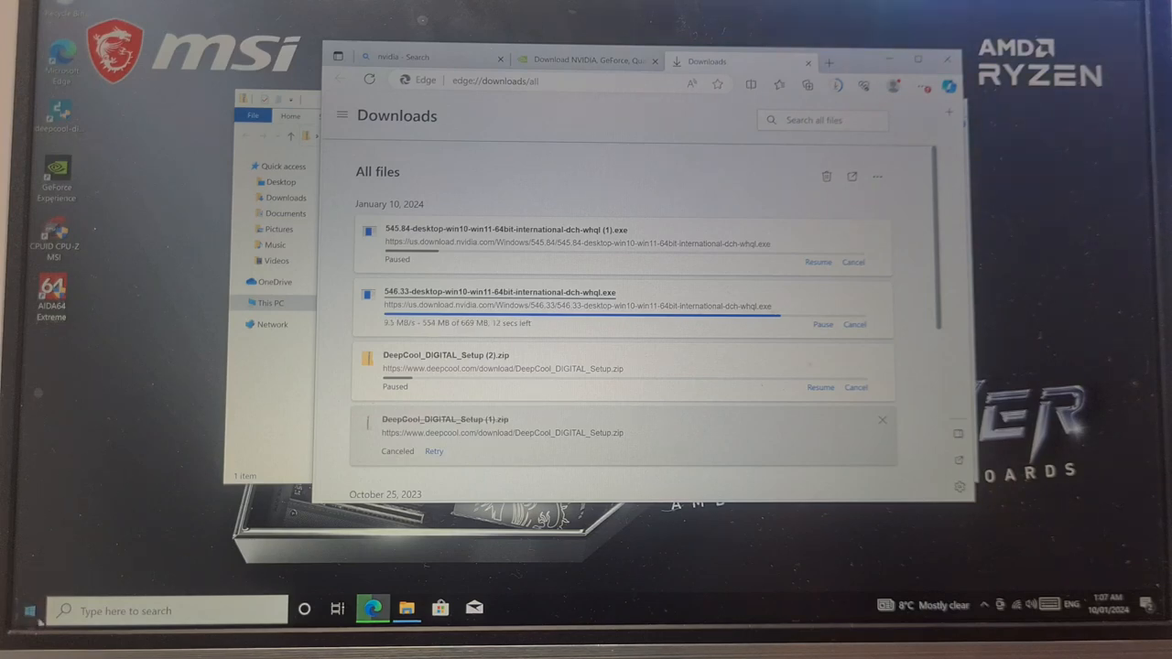
{"action": "left_click", "coordinate": [21, 612]}
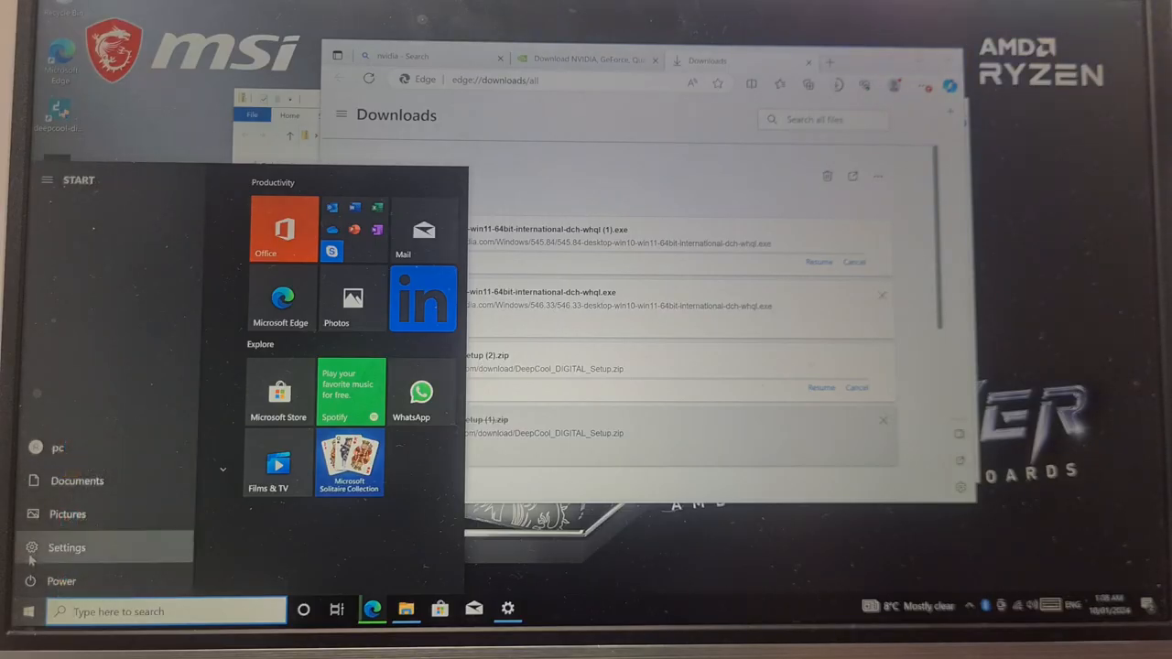
Step: View Windows 10 Pro activation status in Settings, then return to Windows Update
{"action": "left_click", "coordinate": [66, 548]}
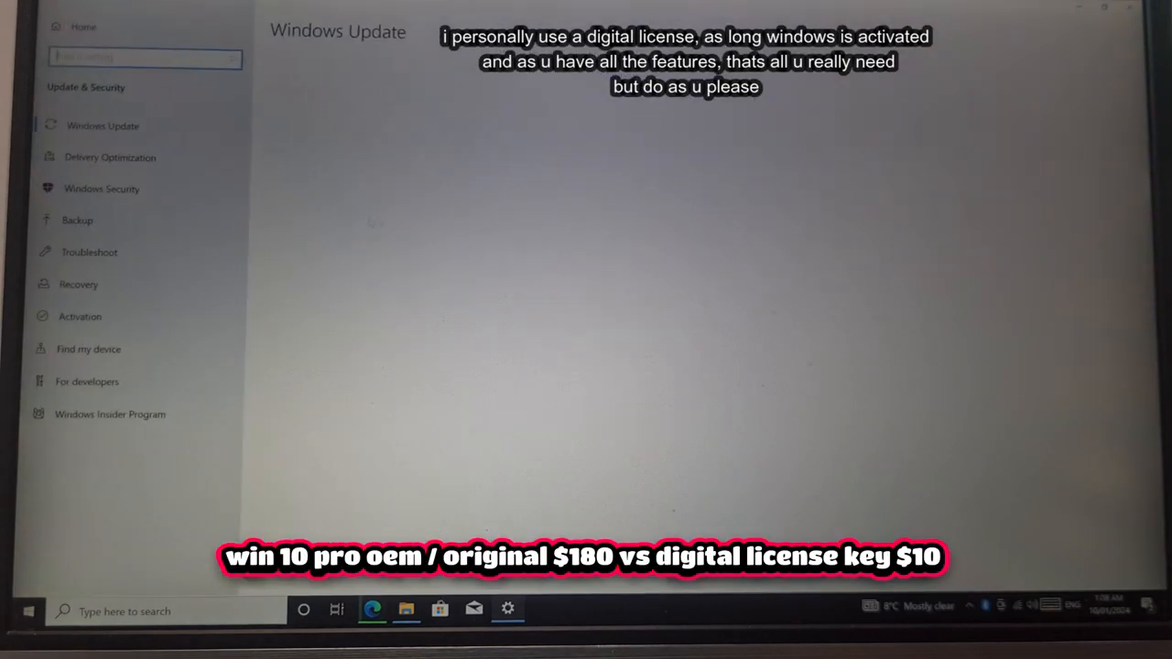
{"action": "left_click", "coordinate": [79, 316]}
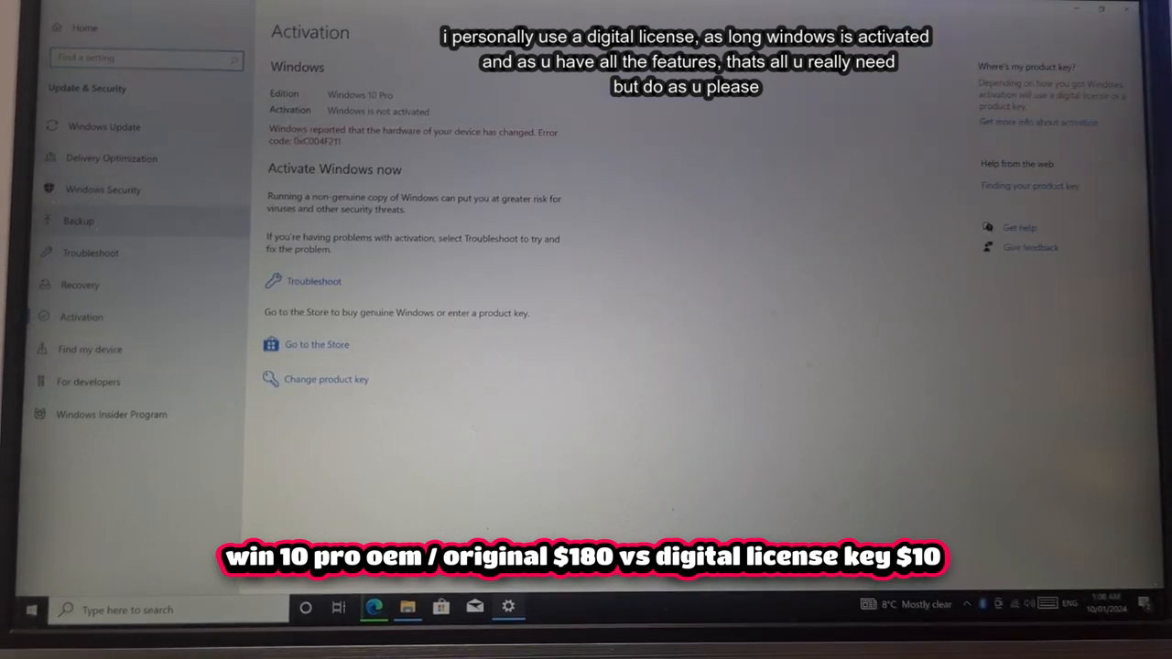
{"action": "left_click", "coordinate": [95, 125]}
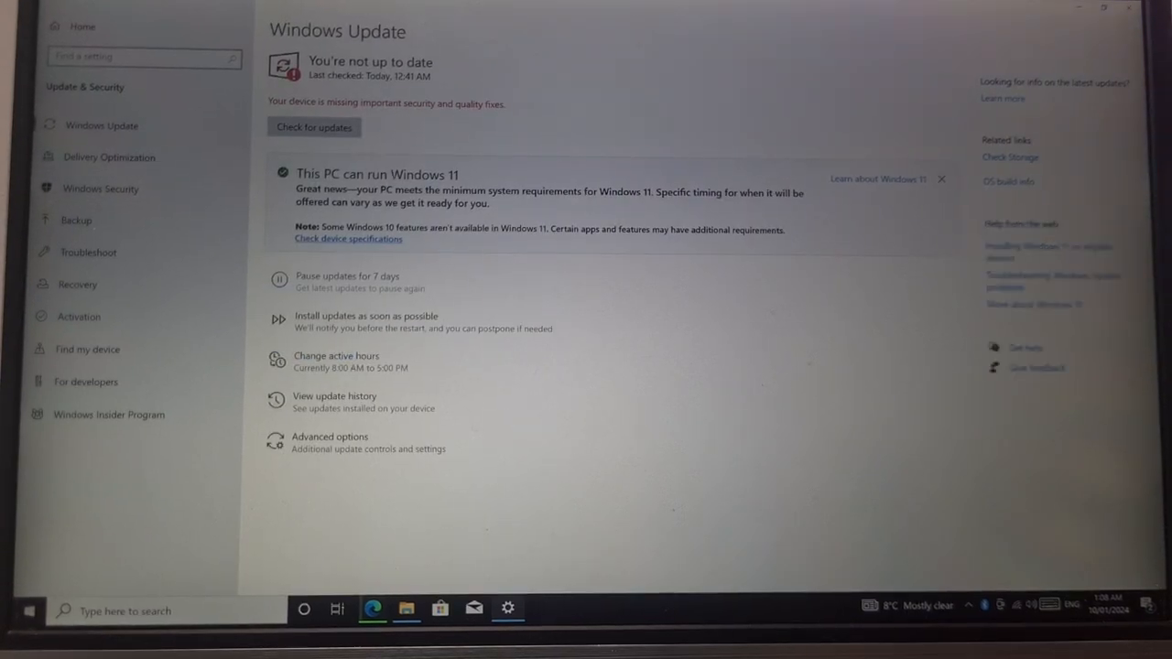
Step: Check Windows Update for missing updates
{"action": "left_click", "coordinate": [314, 127]}
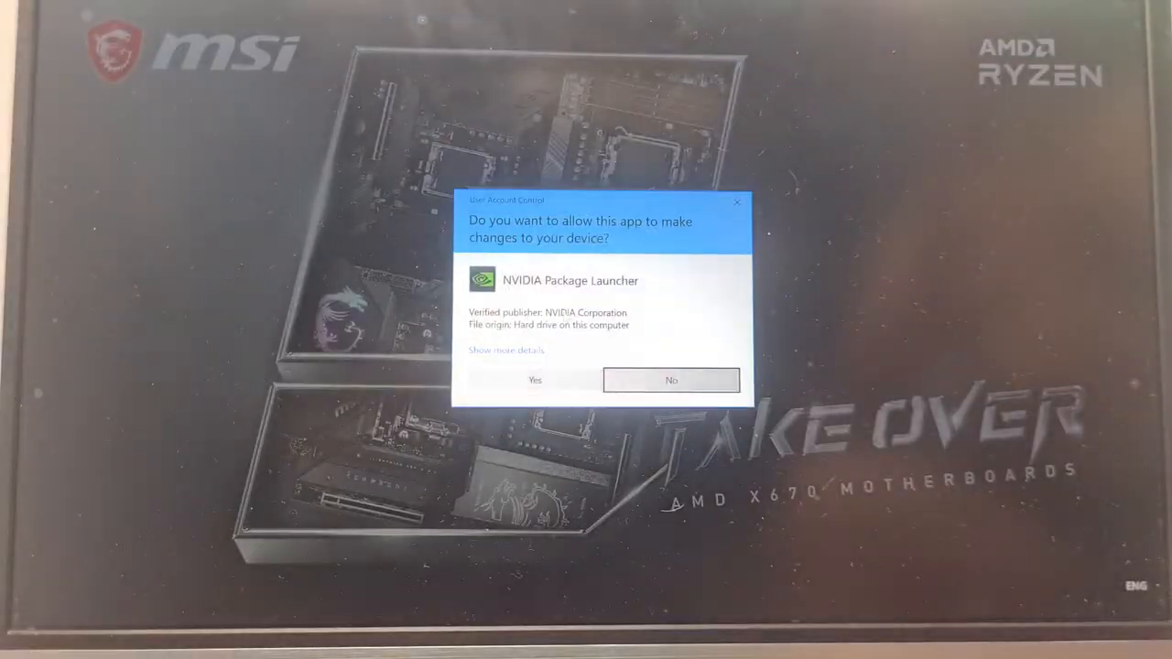
Step: Allow the NVIDIA installer, keep the default extraction folder, and express-install driver 546.33
{"action": "left_click", "coordinate": [535, 380]}
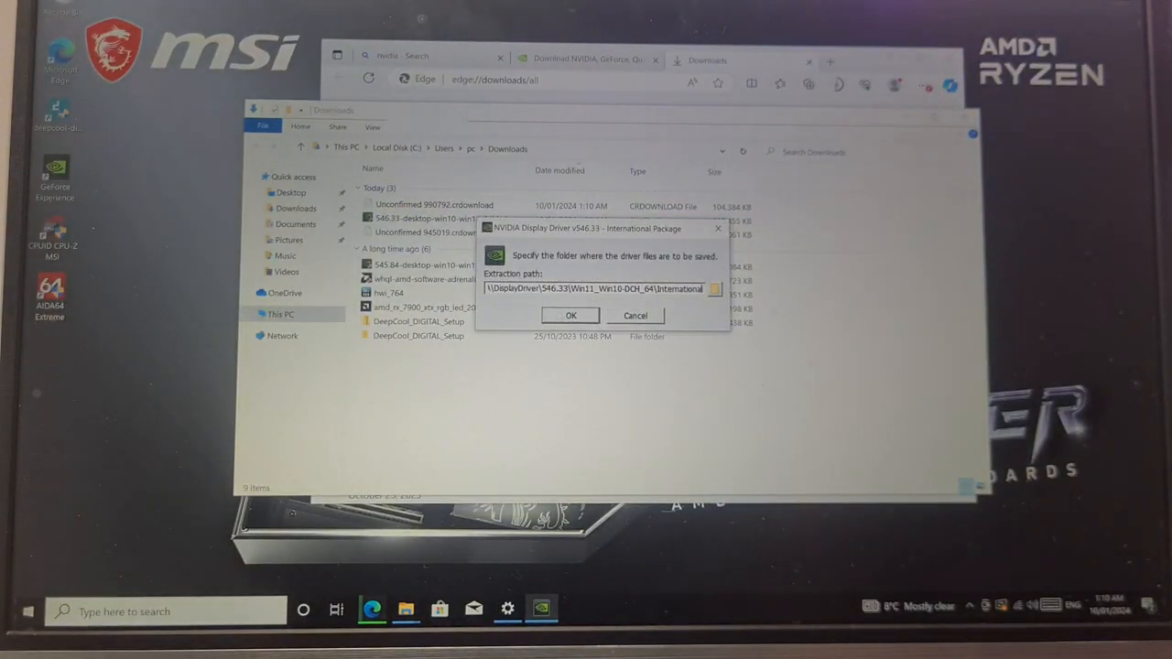
{"action": "left_click", "coordinate": [570, 315]}
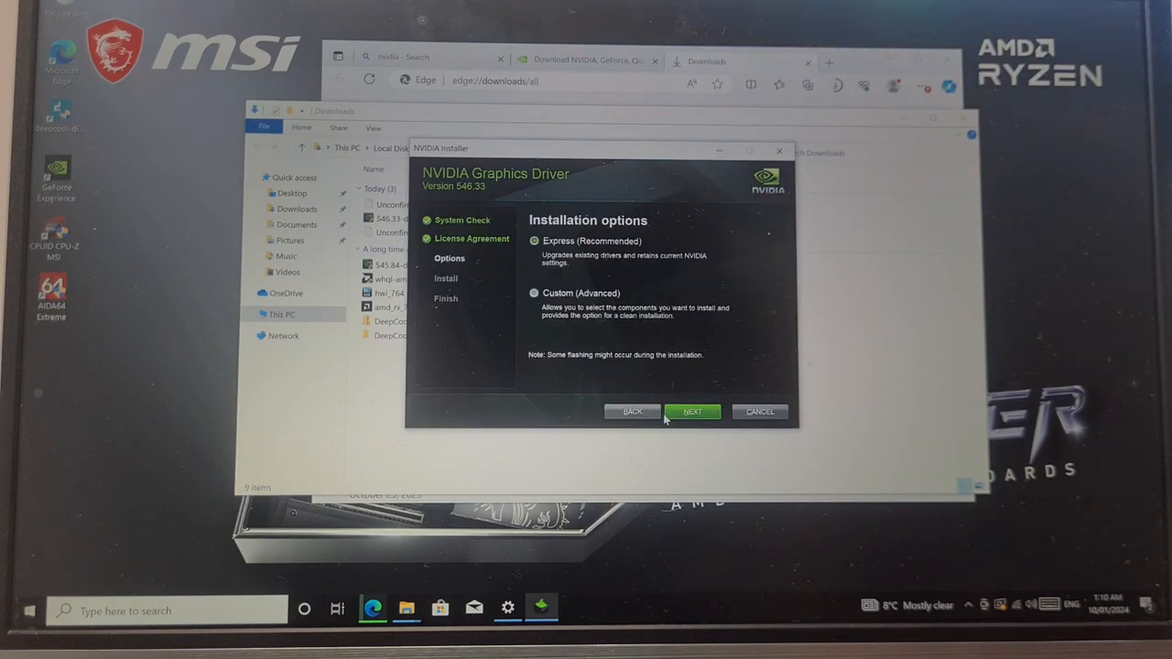
{"action": "left_click", "coordinate": [692, 411]}
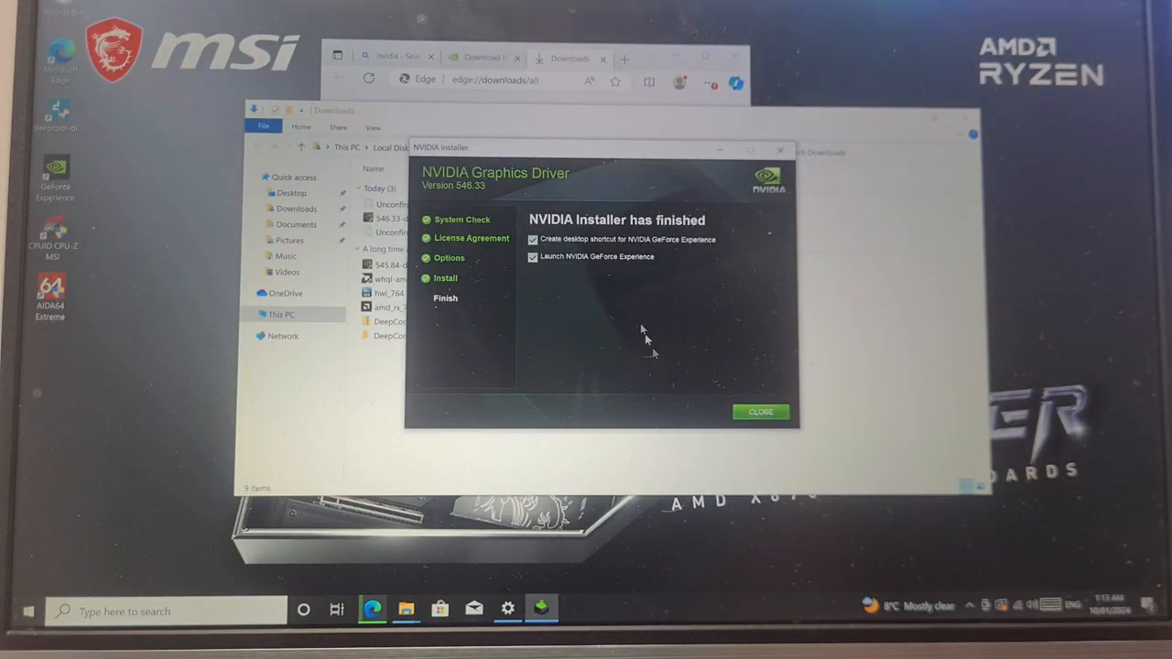
{"action": "left_click", "coordinate": [761, 412]}
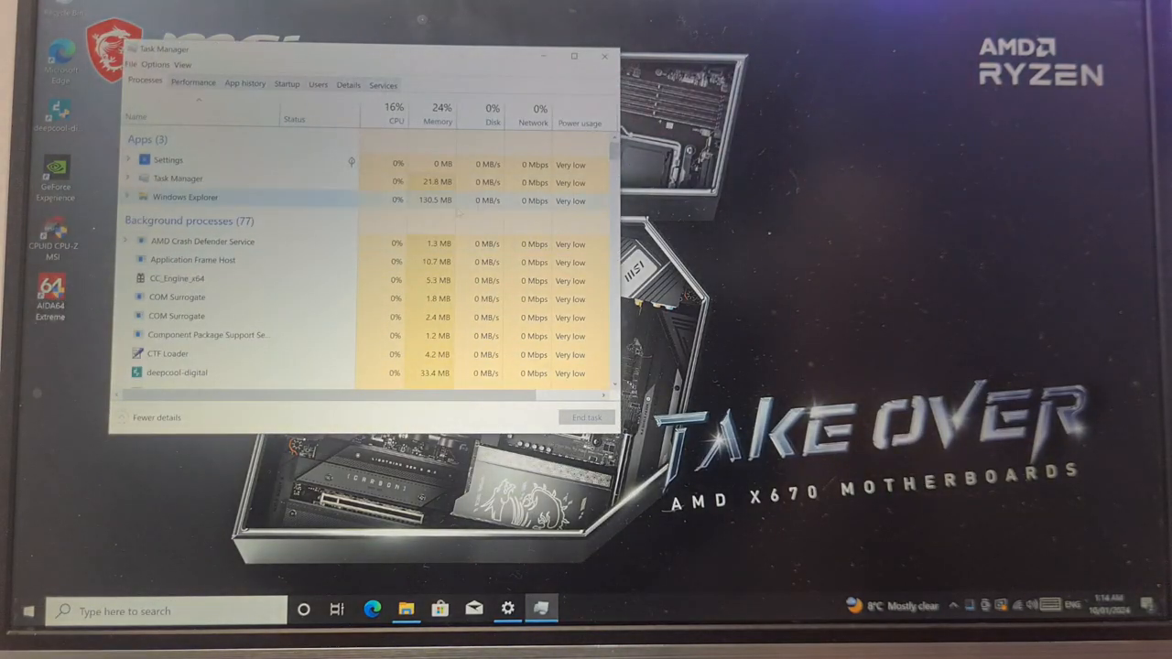
Step: View Task Manager Performance details for Disk 0 (C:), Disk 1 (D:) and Wi-Fi
{"action": "left_click", "coordinate": [187, 87]}
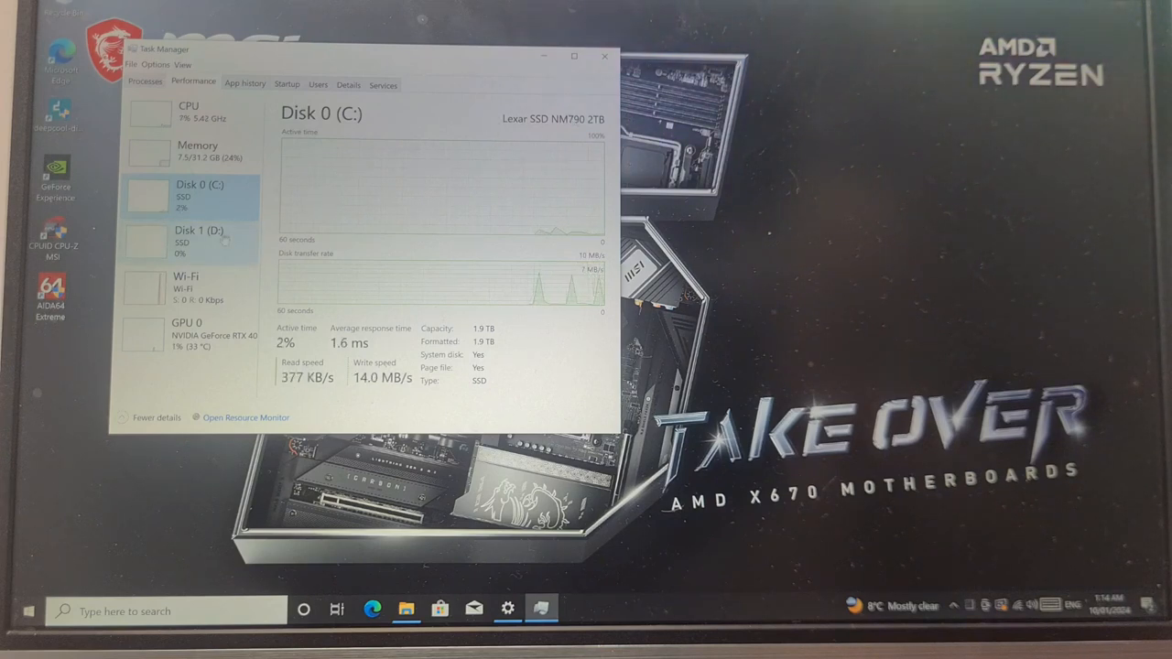
{"action": "left_click", "coordinate": [197, 236]}
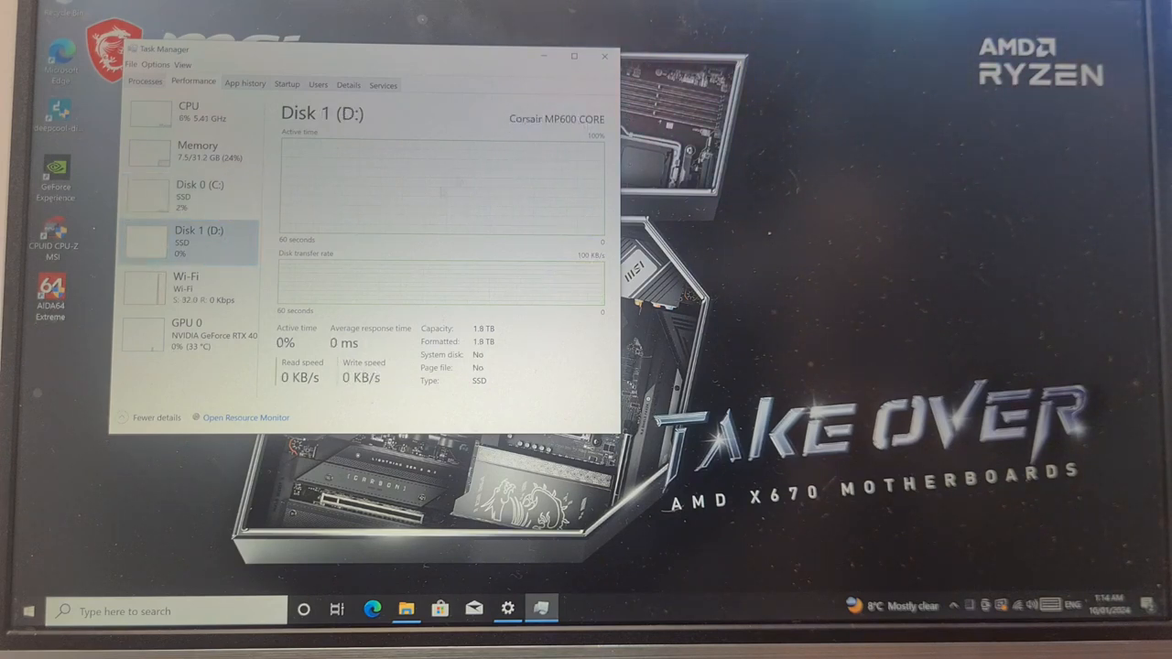
{"action": "mouse_move", "coordinate": [215, 288]}
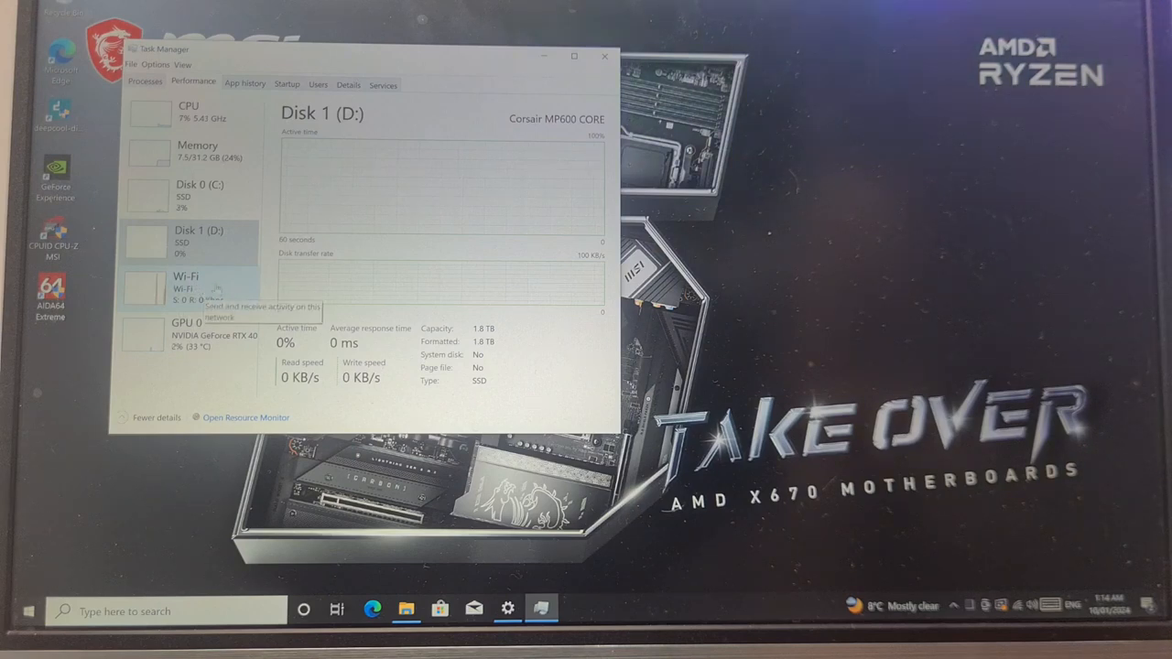
{"action": "left_click", "coordinate": [191, 339]}
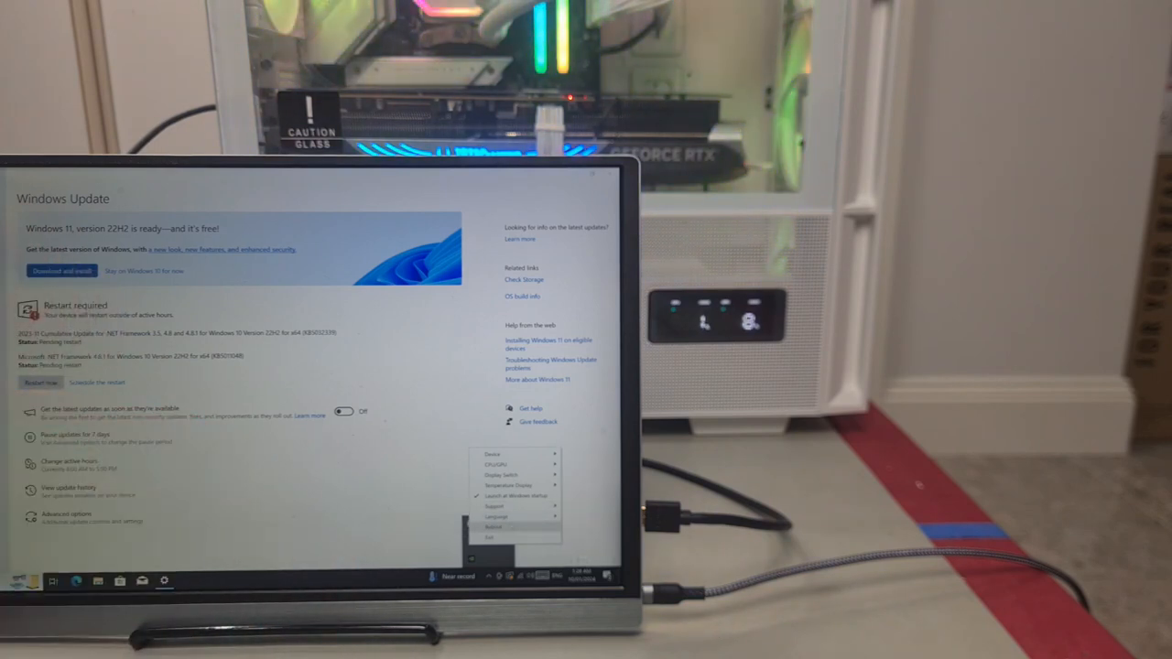
Step: Open DeepCool Digital's Language submenu from its tray menu
{"action": "left_click", "coordinate": [513, 527]}
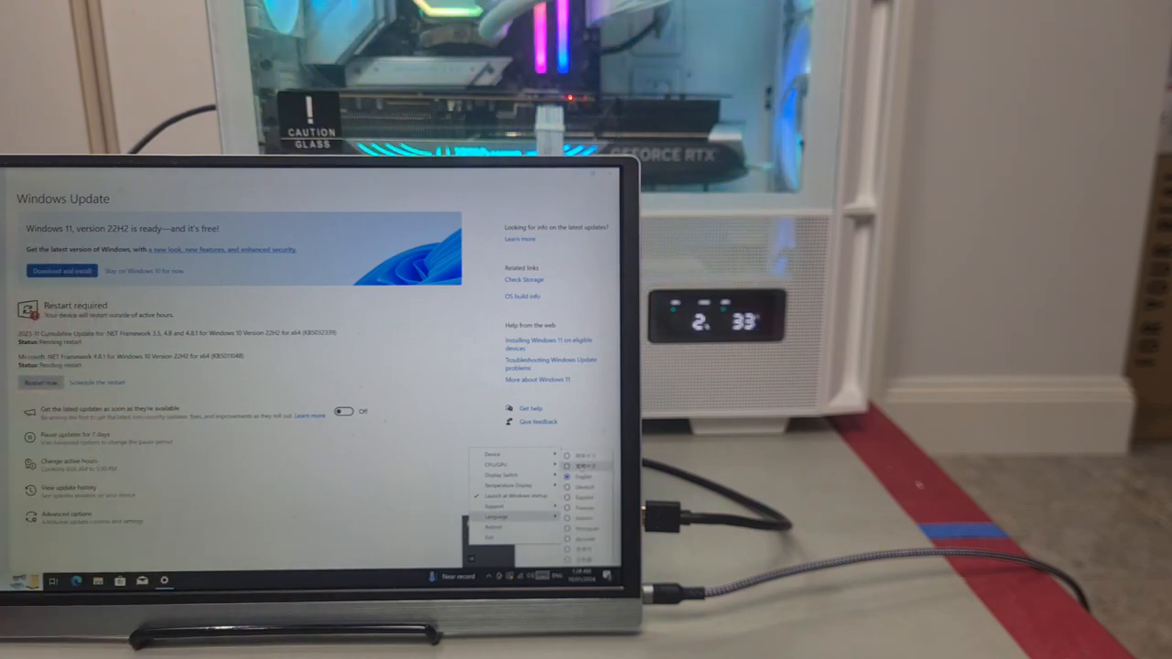